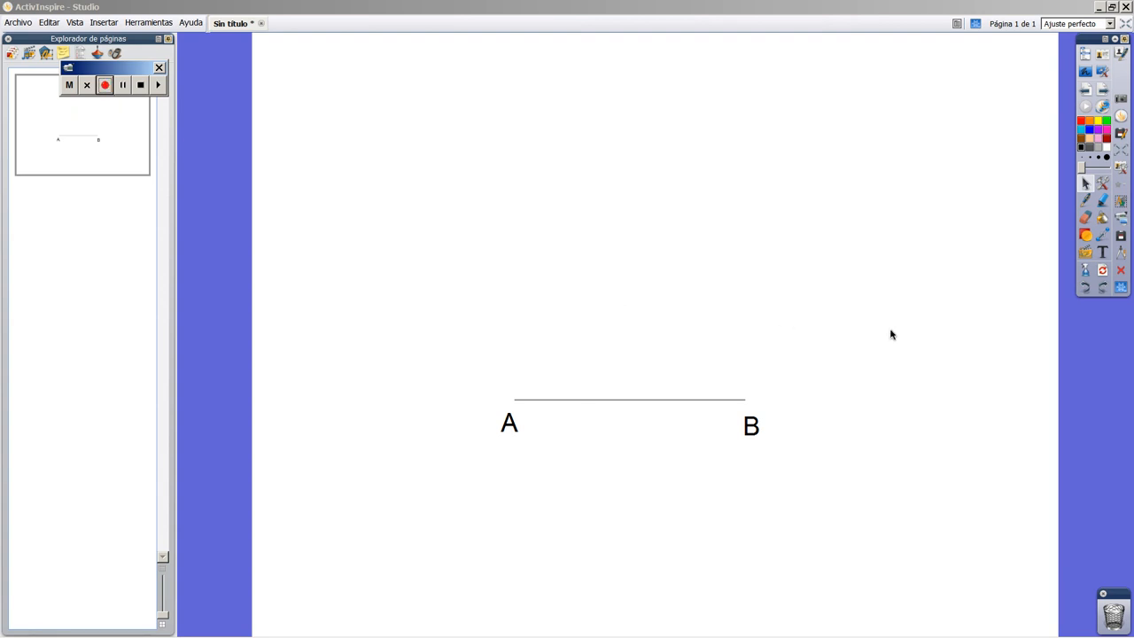
pyautogui.moveTo(759, 312)
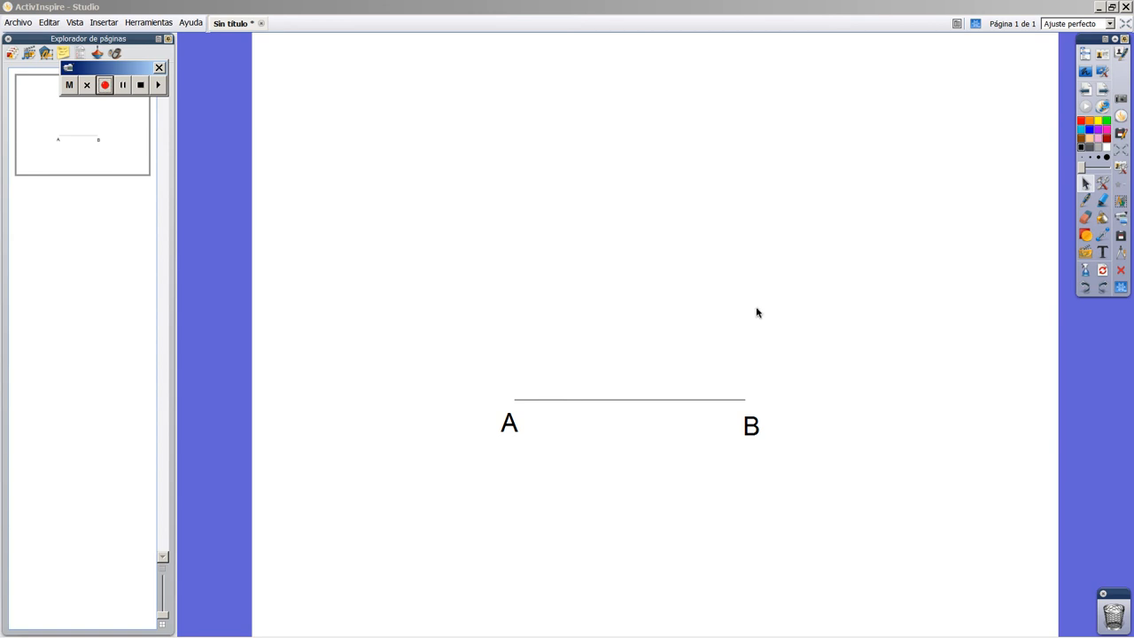
pyautogui.moveTo(755, 310)
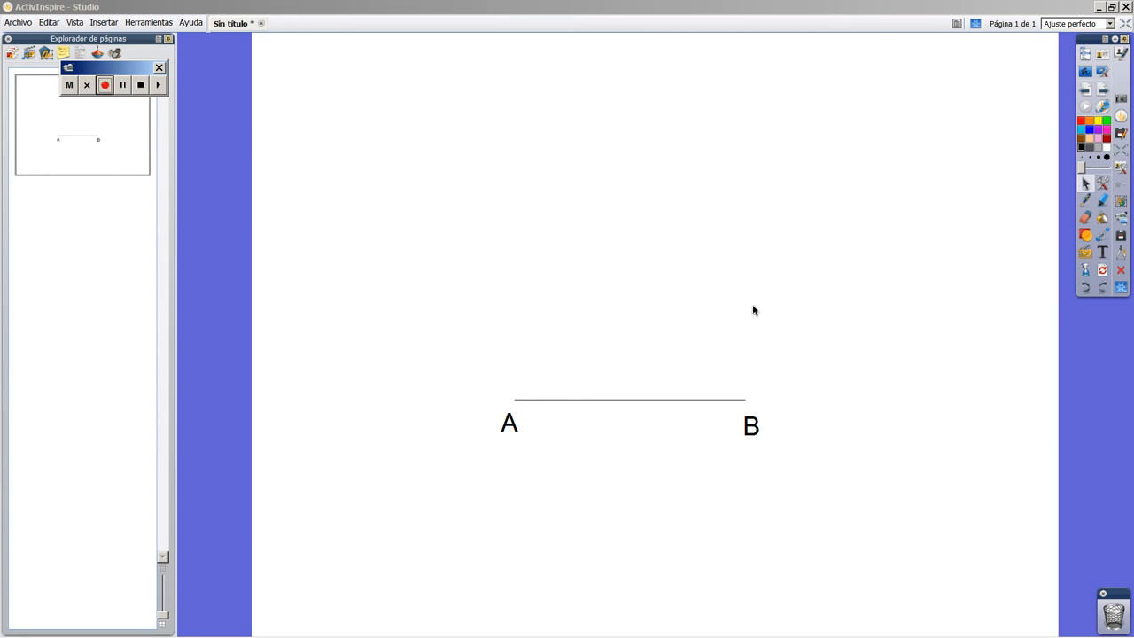
pyautogui.moveTo(886, 360)
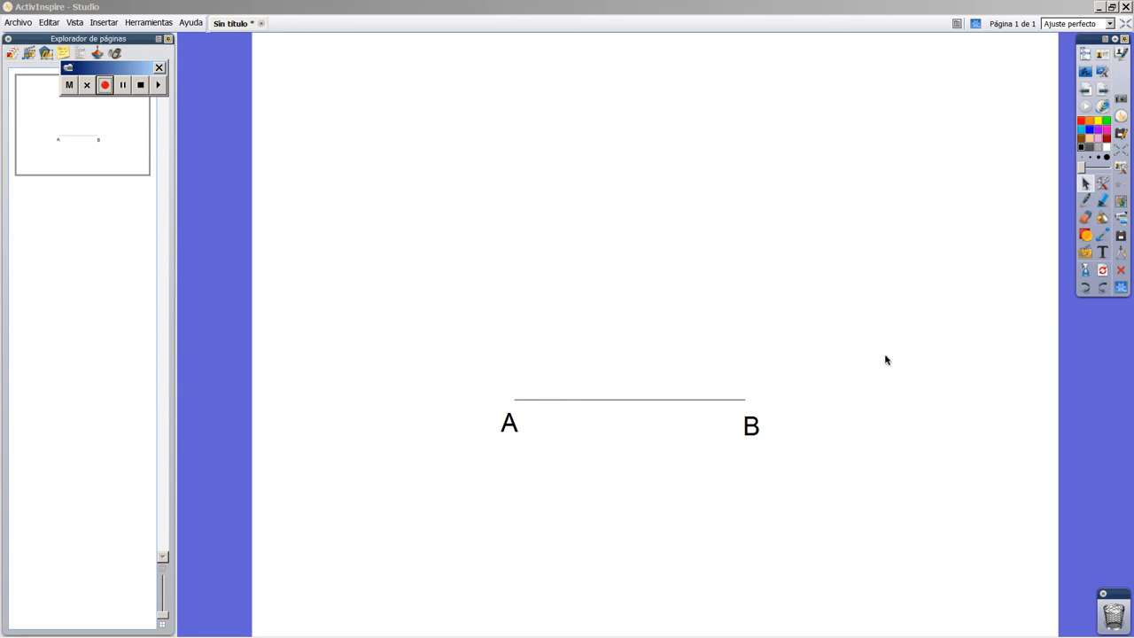
# With the Compass at width AB, draw the two circles centred on A and on B.
pyautogui.click(102, 85)
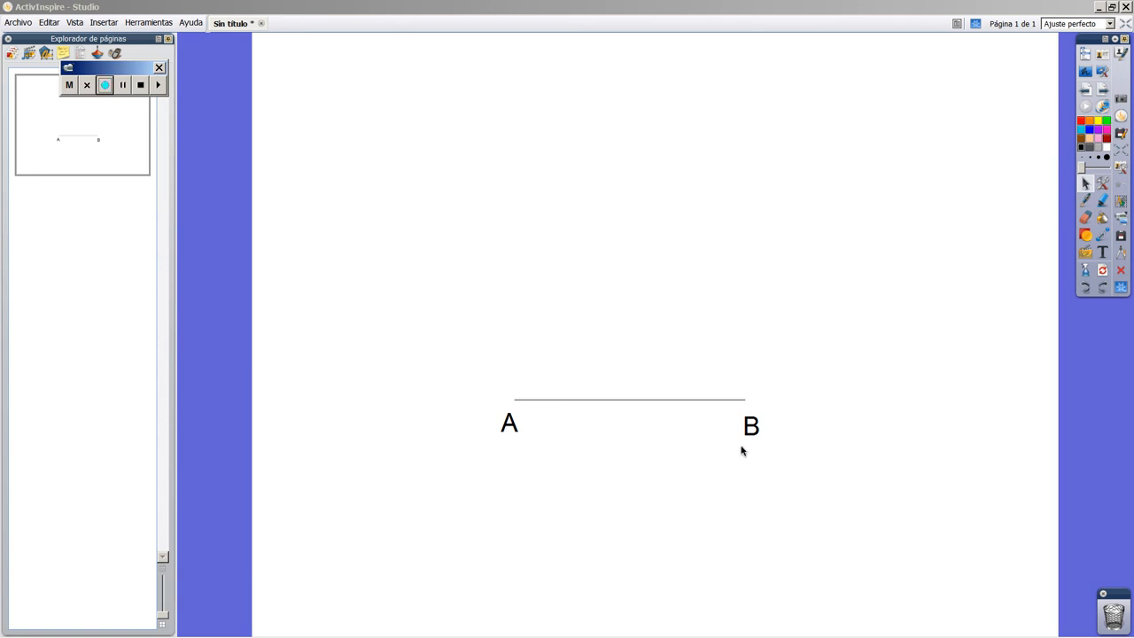
pyautogui.moveTo(737, 440)
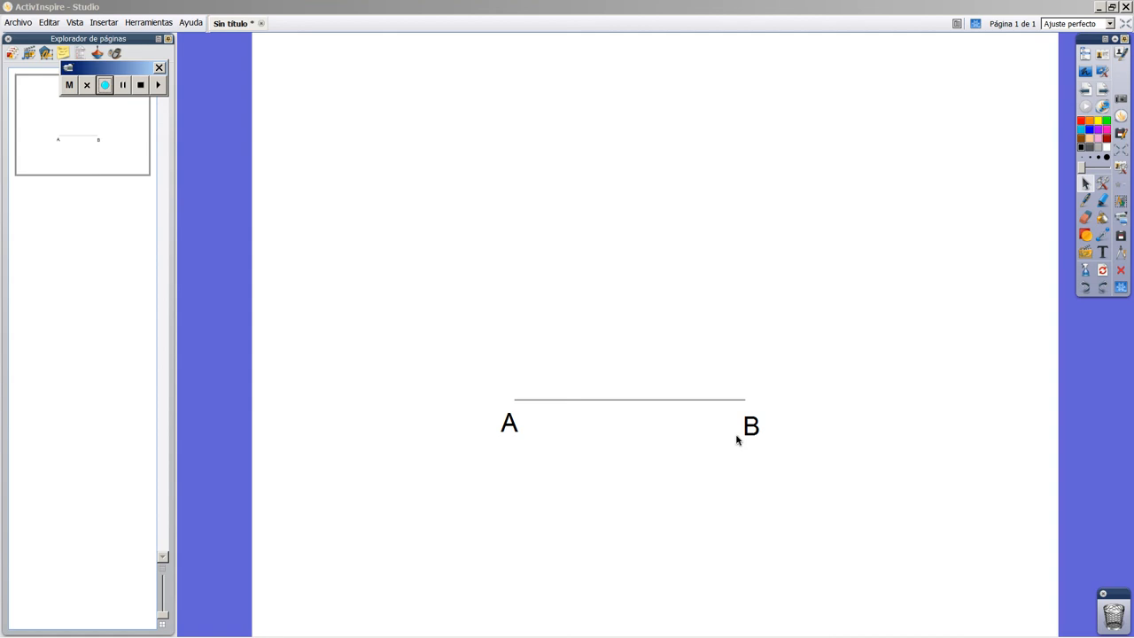
pyautogui.moveTo(979, 290)
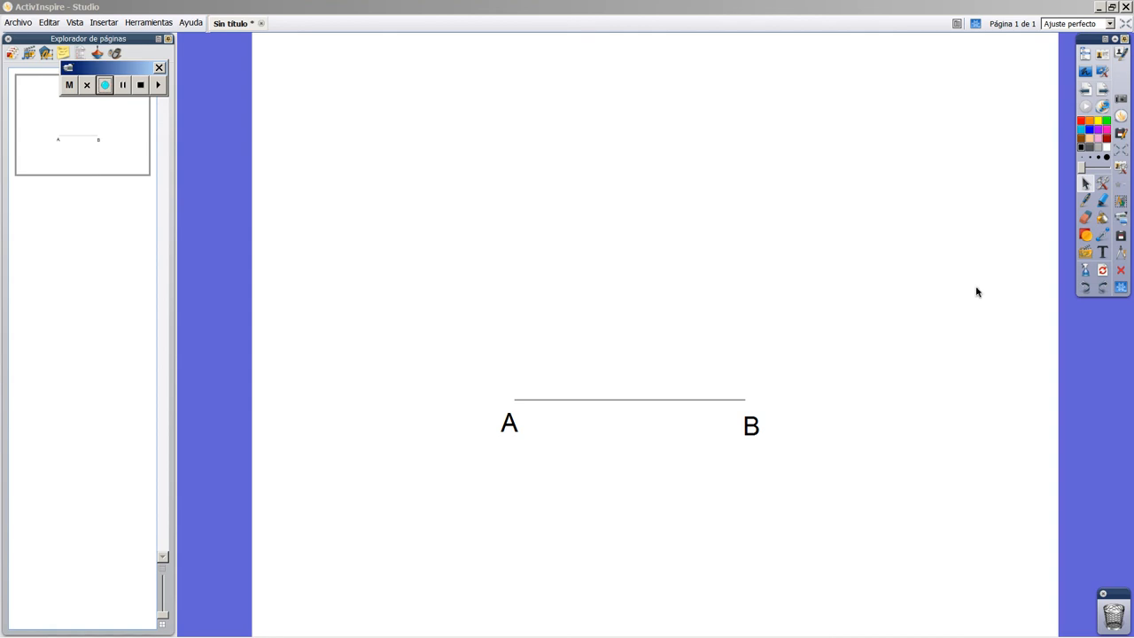
pyautogui.moveTo(981, 290)
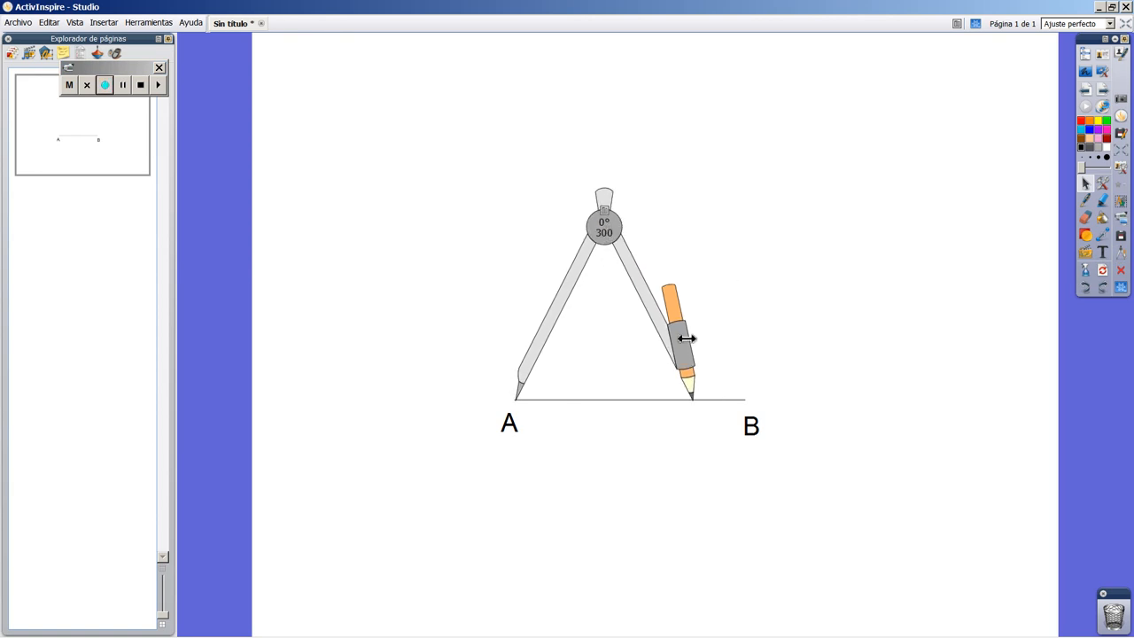
pyautogui.moveTo(683, 339); pyautogui.dragTo(734, 328)
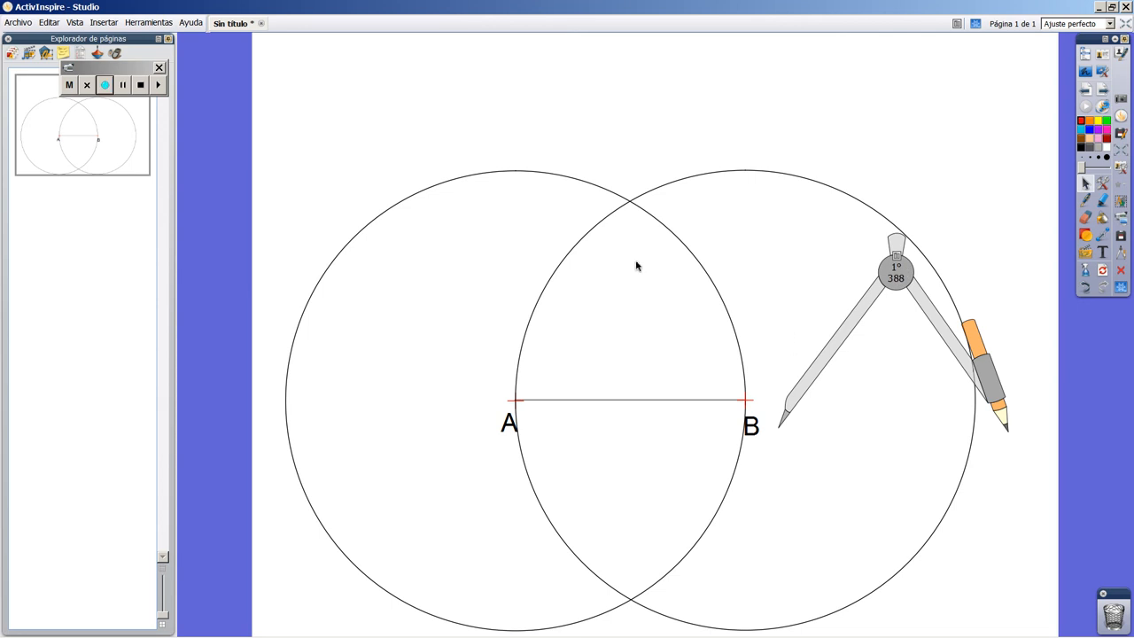
pyautogui.moveTo(1074, 234)
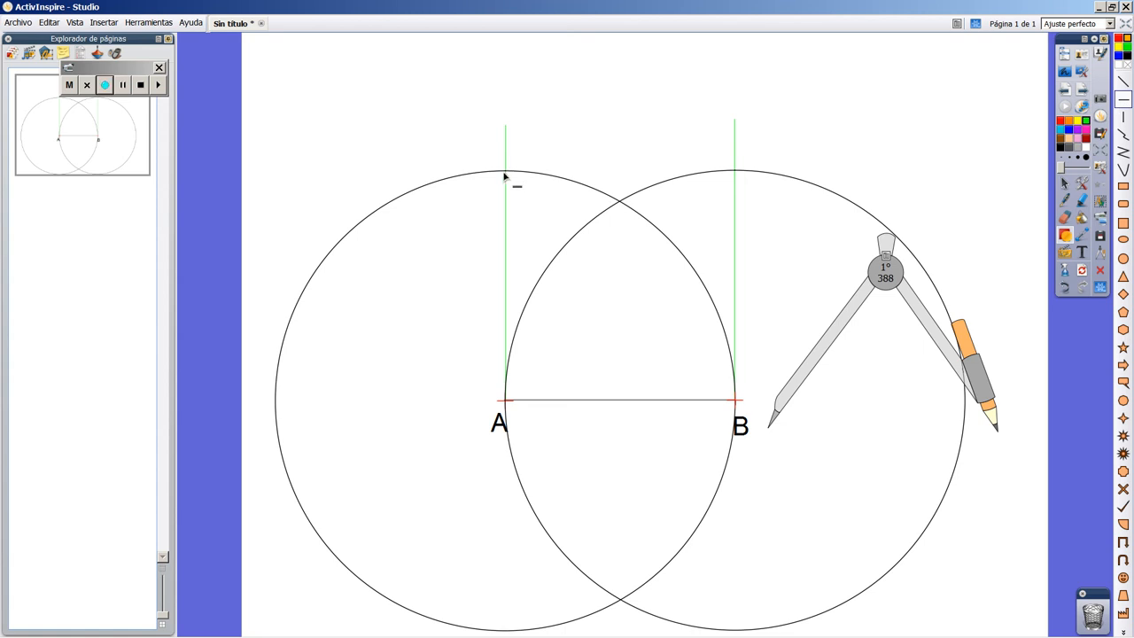
# Draw the top side of the square joining C and D.
pyautogui.moveTo(505, 170); pyautogui.dragTo(734, 170)
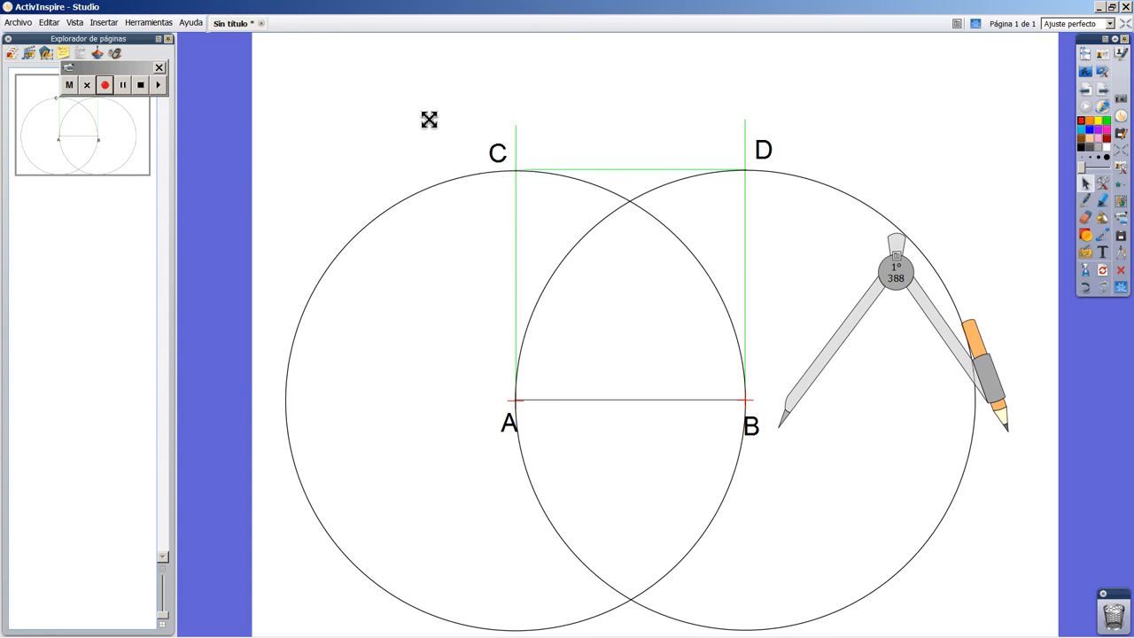
pyautogui.moveTo(950, 234)
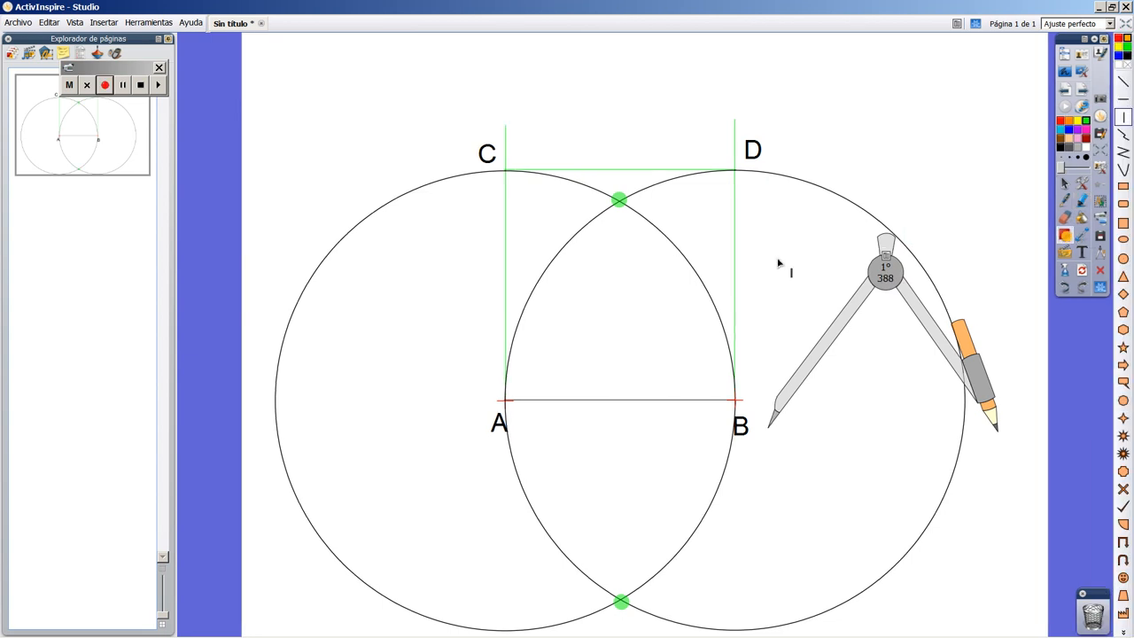
pyautogui.moveTo(624, 620)
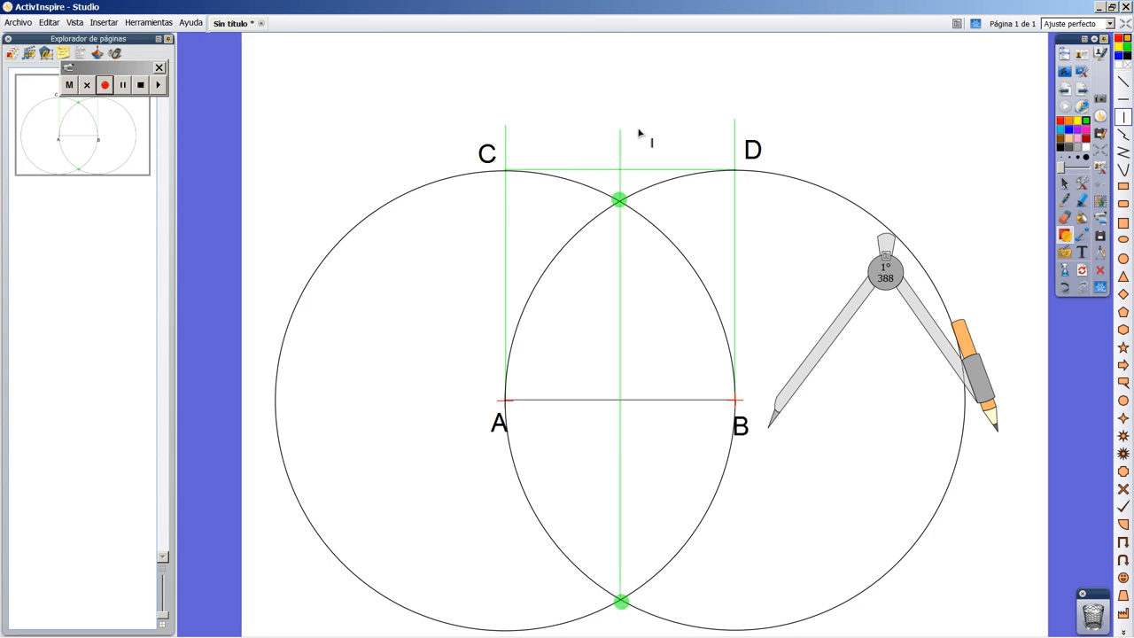
pyautogui.moveTo(581, 323)
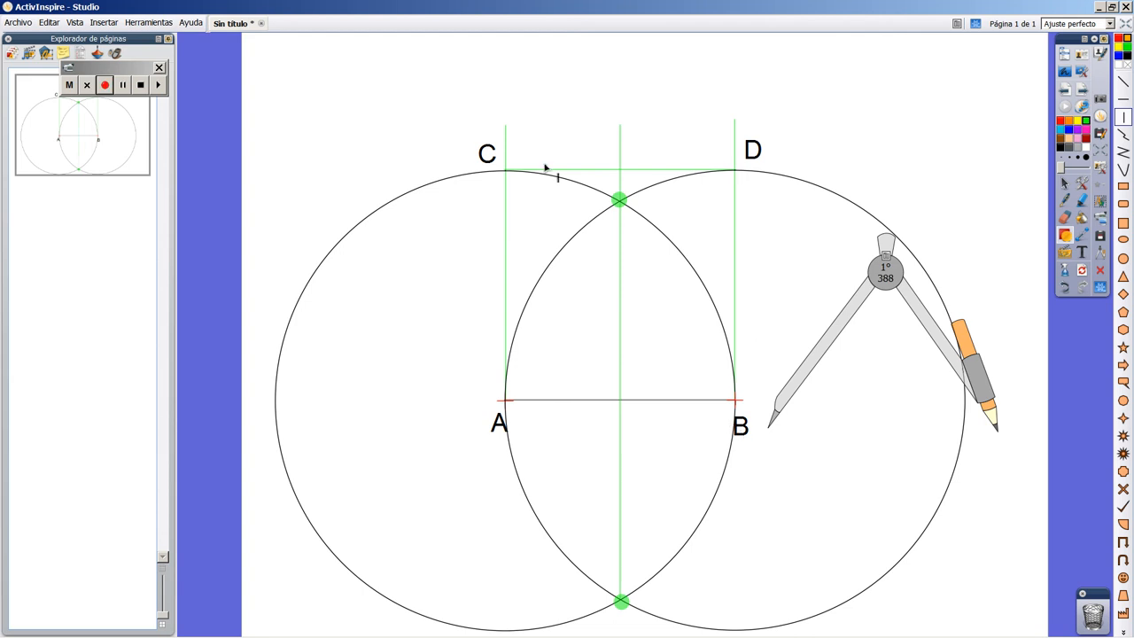
pyautogui.moveTo(576, 328)
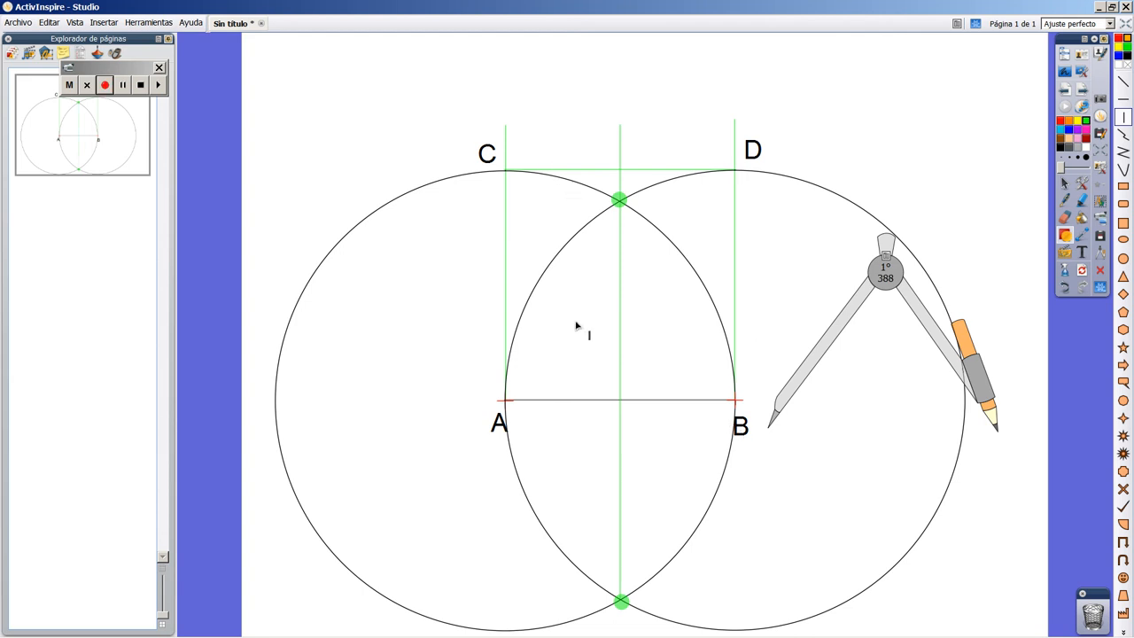
pyautogui.moveTo(644, 184)
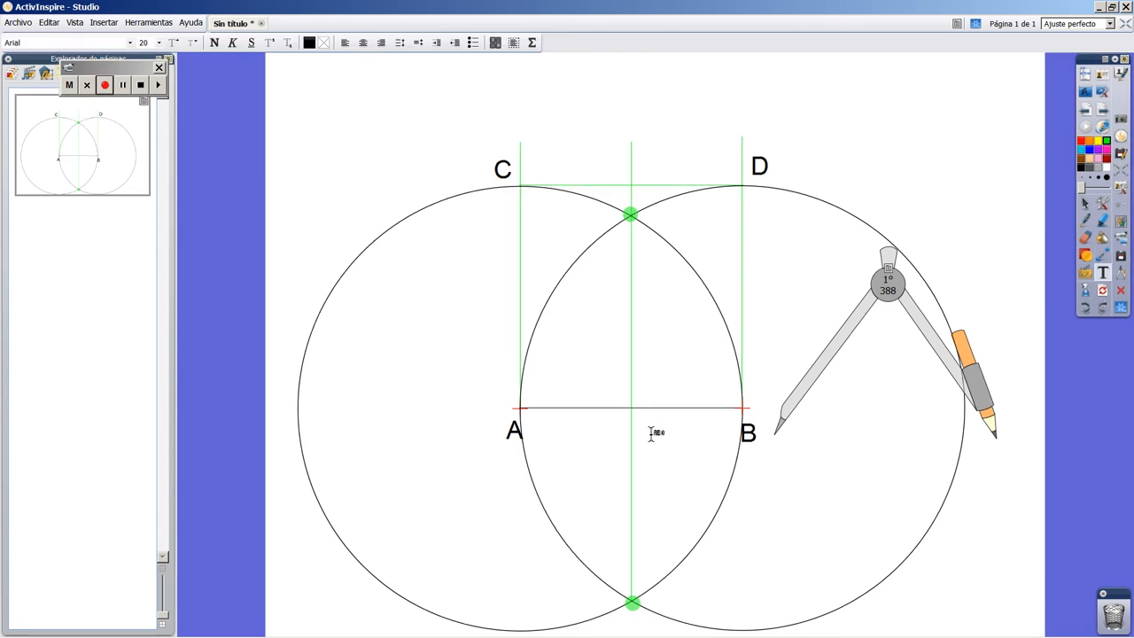
# Add labels M1 beneath the middle of AB and M2 on the upper circle intersection.
pyautogui.click(653, 434)
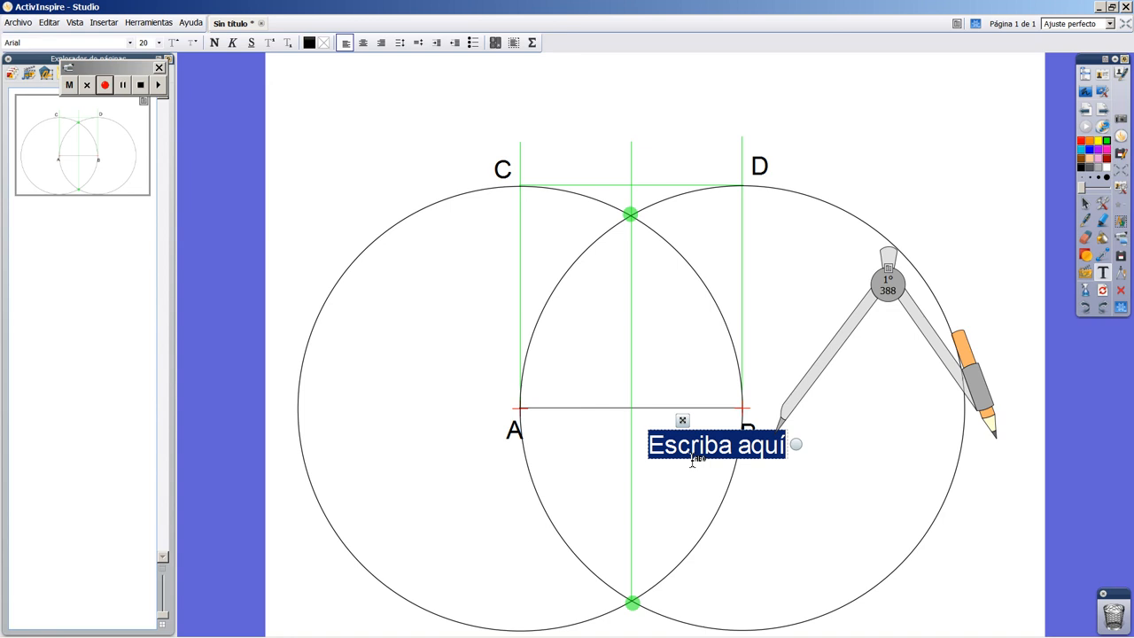
pyautogui.write('M1')
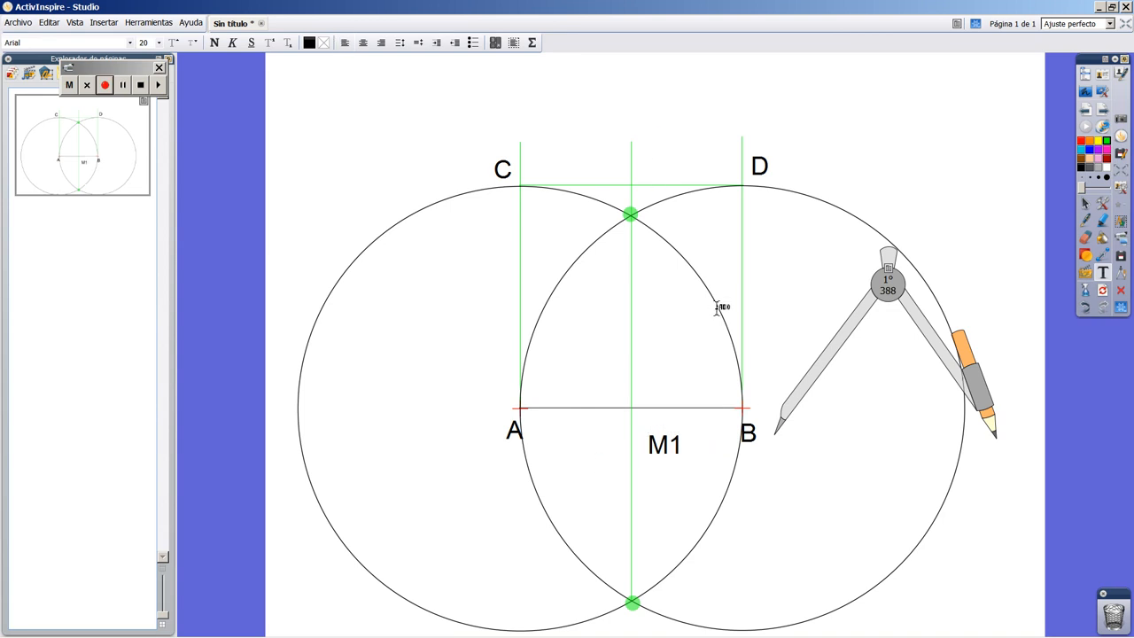
pyautogui.write('M2')
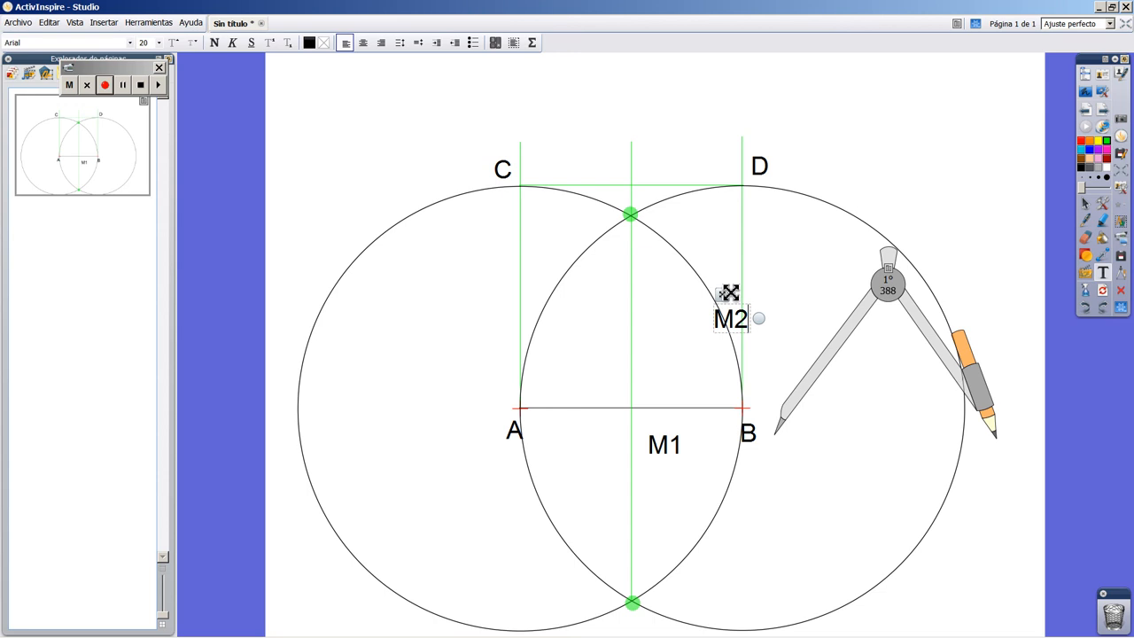
pyautogui.moveTo(730, 319); pyautogui.dragTo(585, 218)
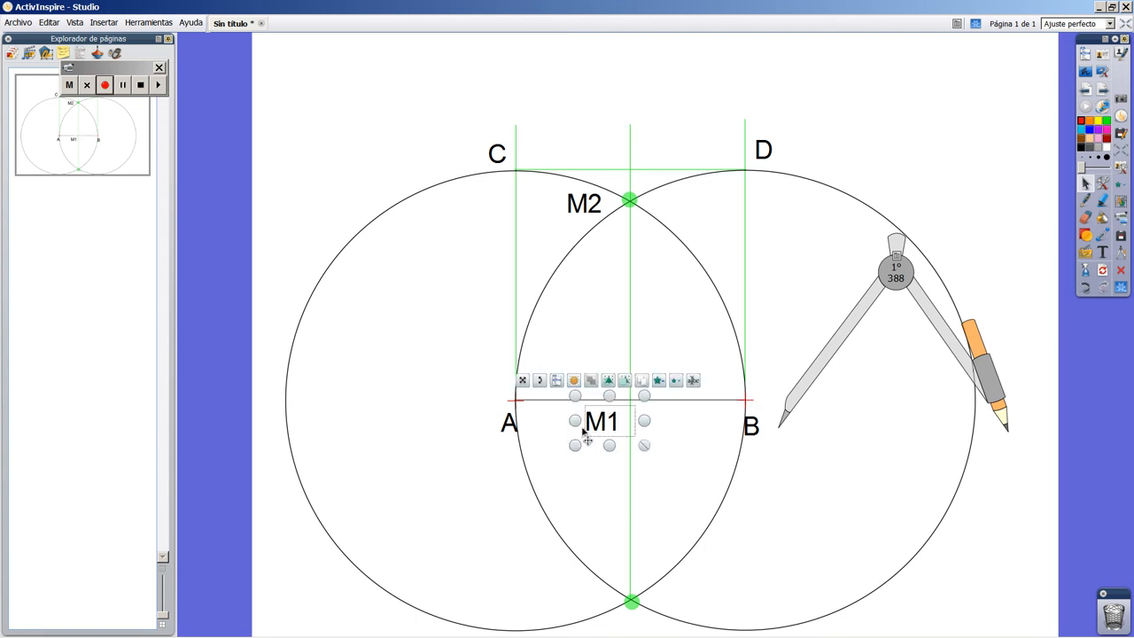
pyautogui.click(550, 266)
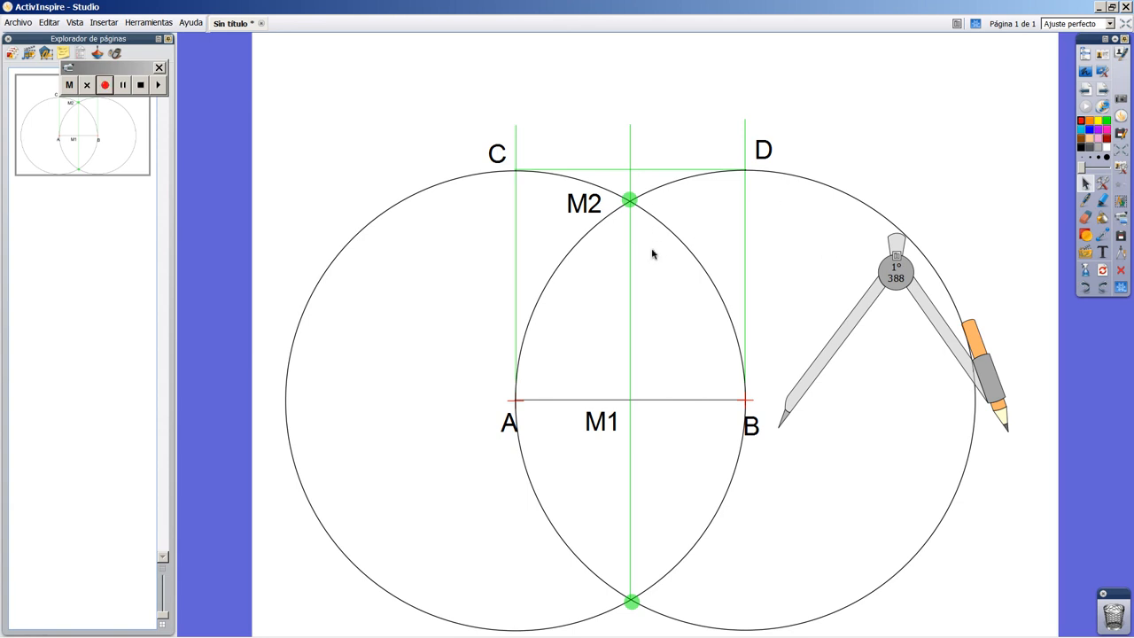
pyautogui.moveTo(825, 223)
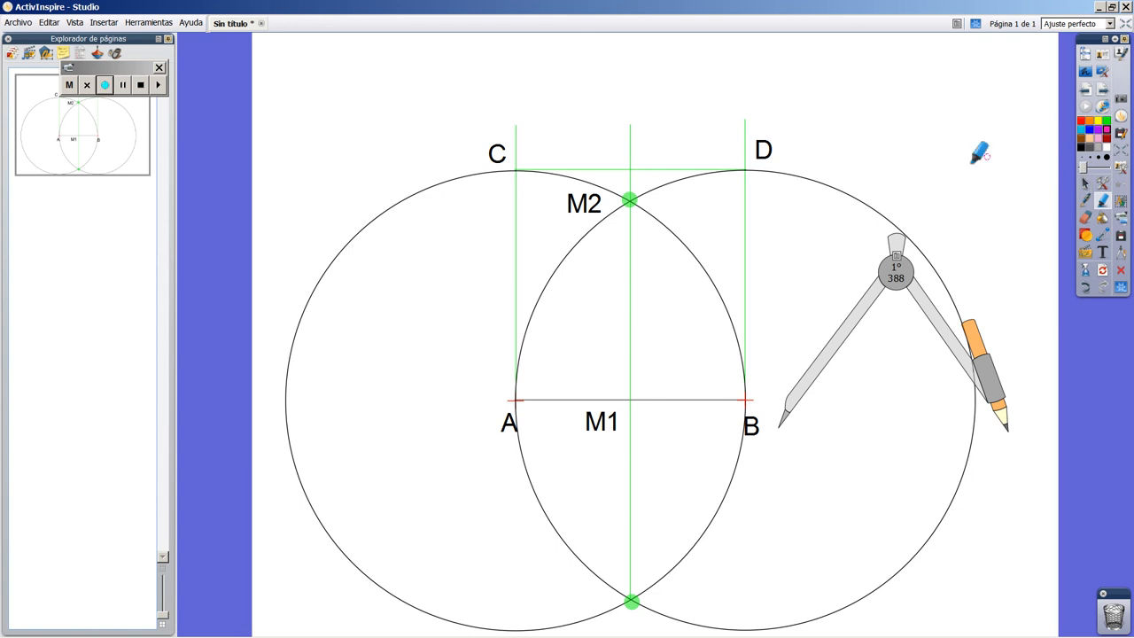
pyautogui.moveTo(658, 305)
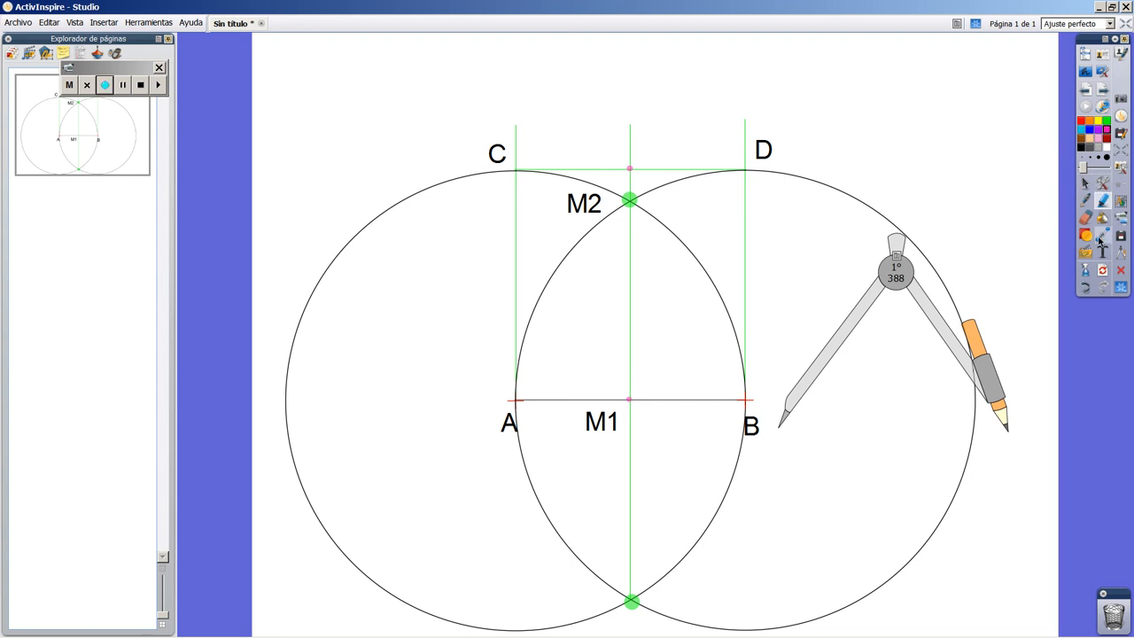
# Centre the compass on M1, open it to D, and sweep the arc down to line AB.
pyautogui.moveTo(895, 266); pyautogui.dragTo(753, 251)
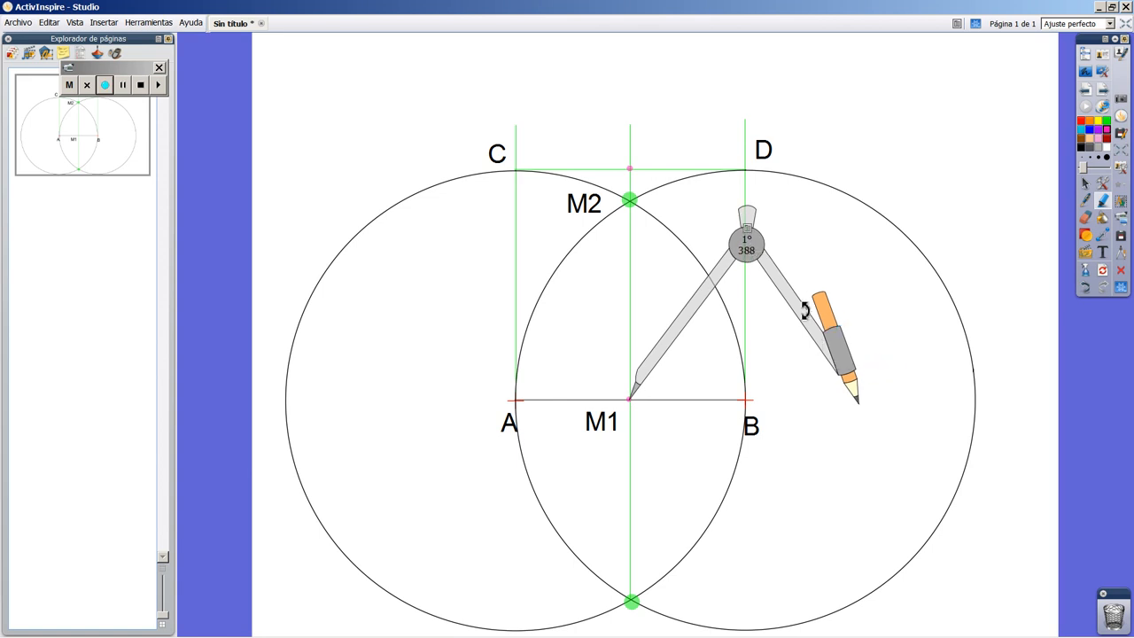
pyautogui.moveTo(807, 311); pyautogui.dragTo(687, 192)
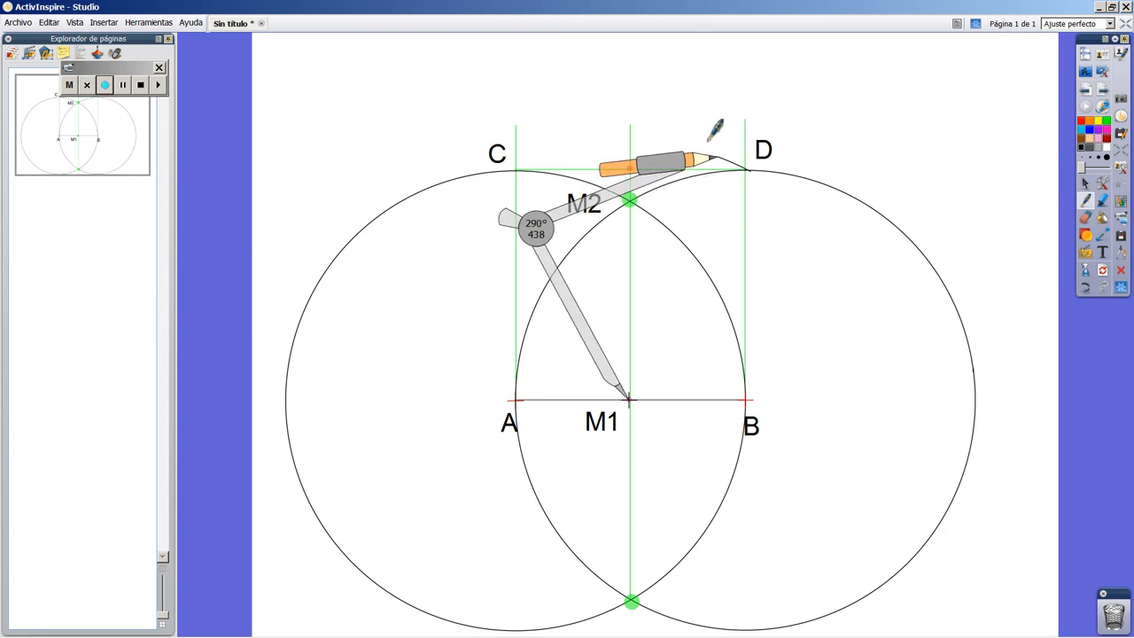
pyautogui.moveTo(713, 133); pyautogui.dragTo(741, 163)
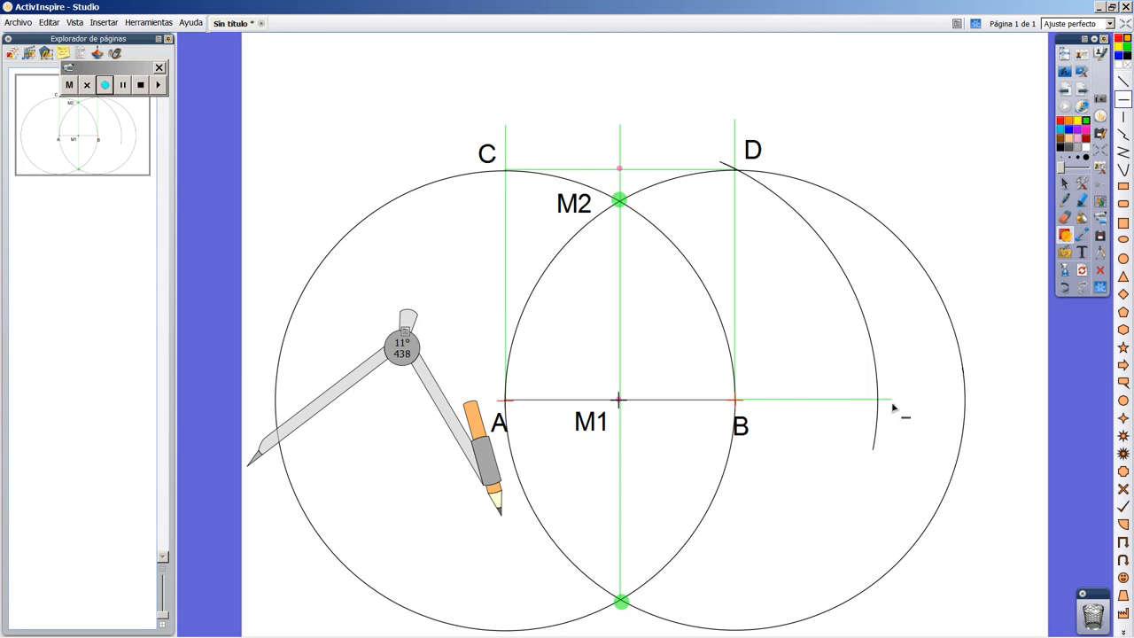
pyautogui.moveTo(780, 194)
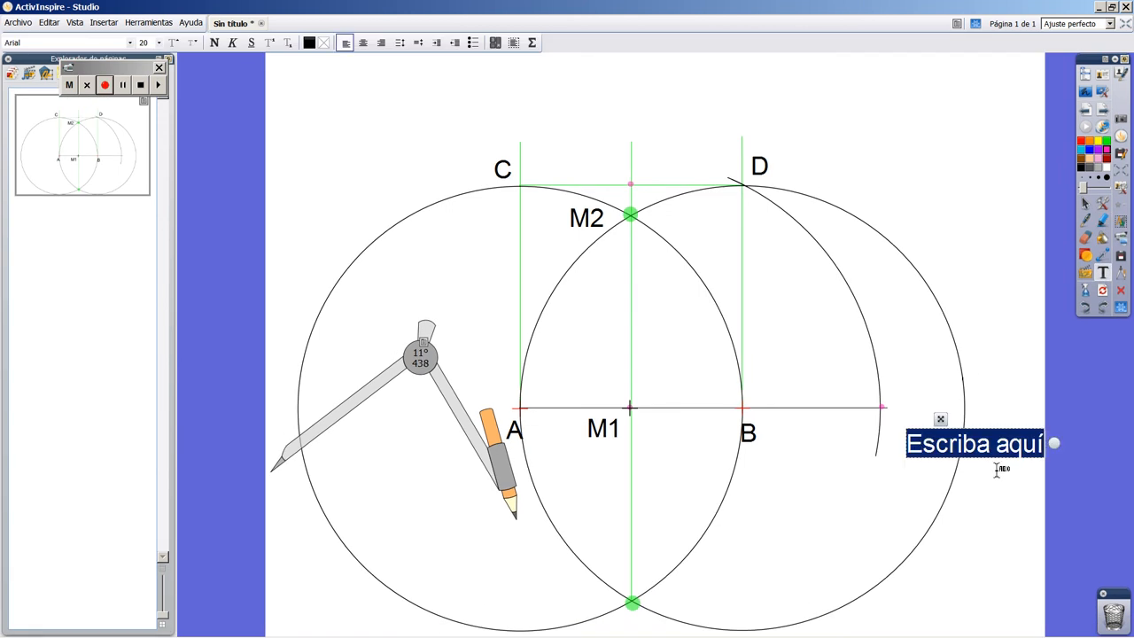
# Label the arc's intersection with extended AB as E.
pyautogui.write('E')
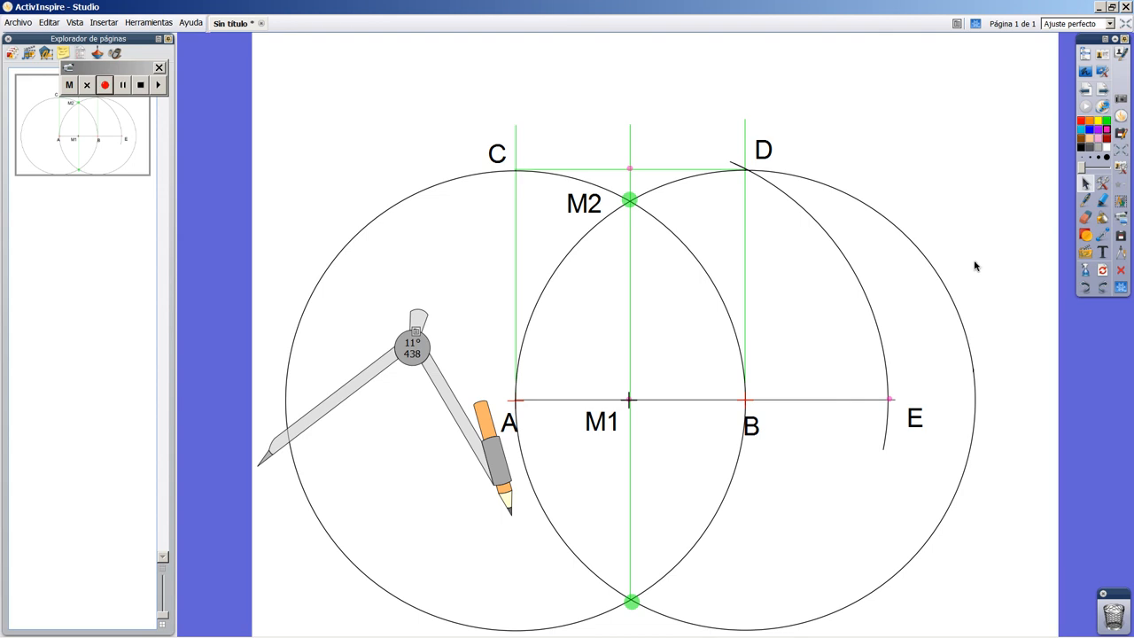
pyautogui.moveTo(404, 376)
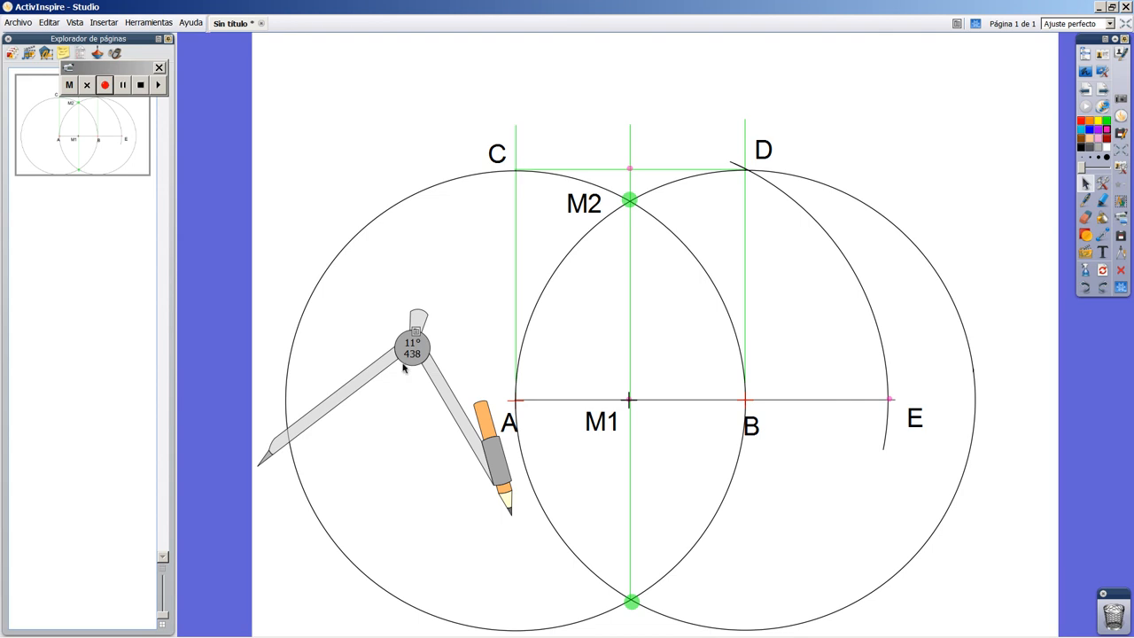
# Place the compass point on A and open its width exactly to E.
pyautogui.moveTo(411, 346); pyautogui.dragTo(665, 292)
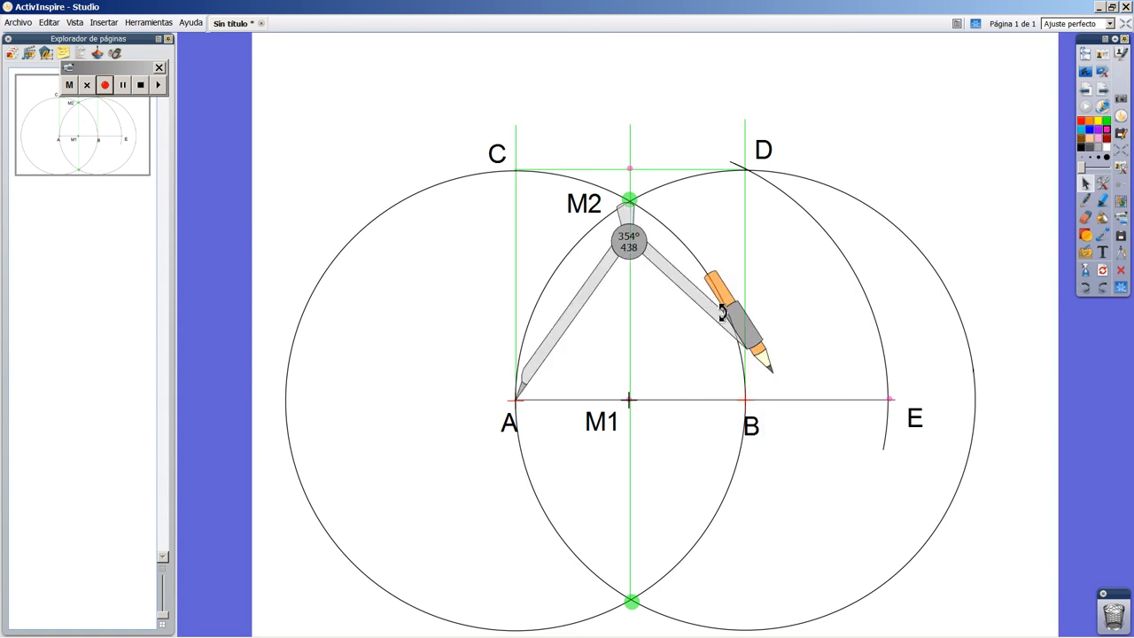
pyautogui.moveTo(720, 312); pyautogui.dragTo(851, 365)
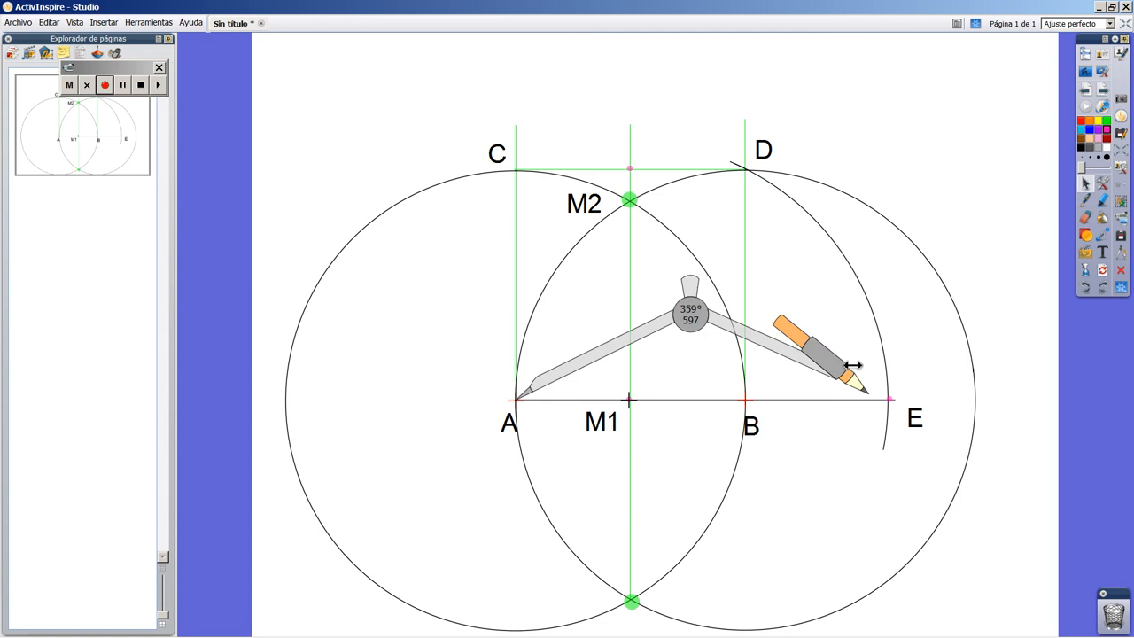
pyautogui.moveTo(851, 363); pyautogui.dragTo(812, 373)
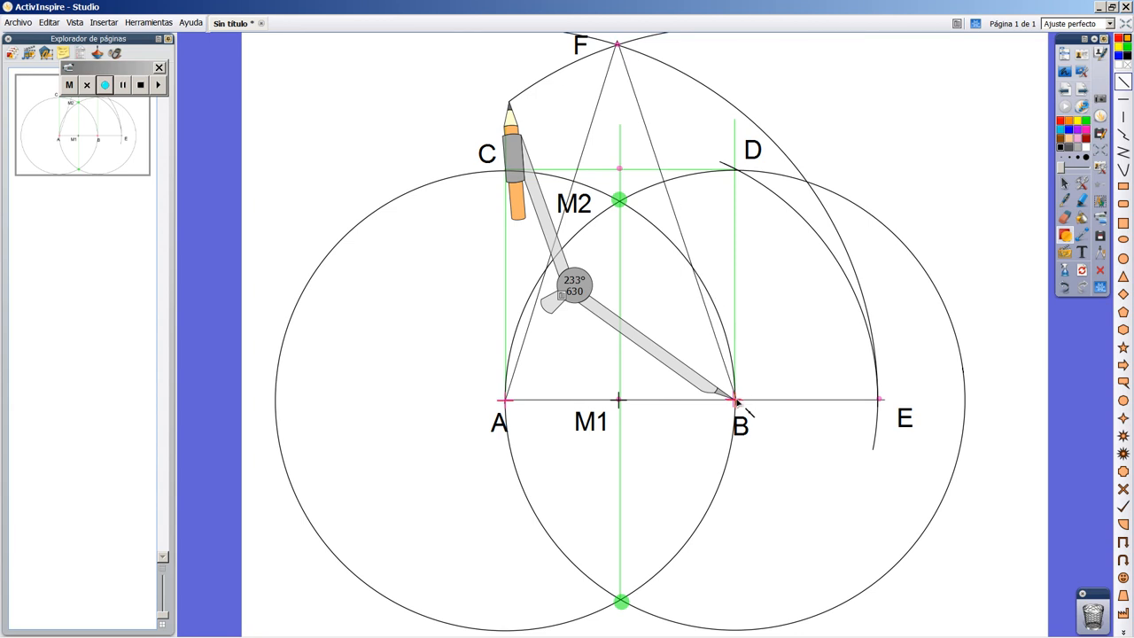
pyautogui.moveTo(677, 447)
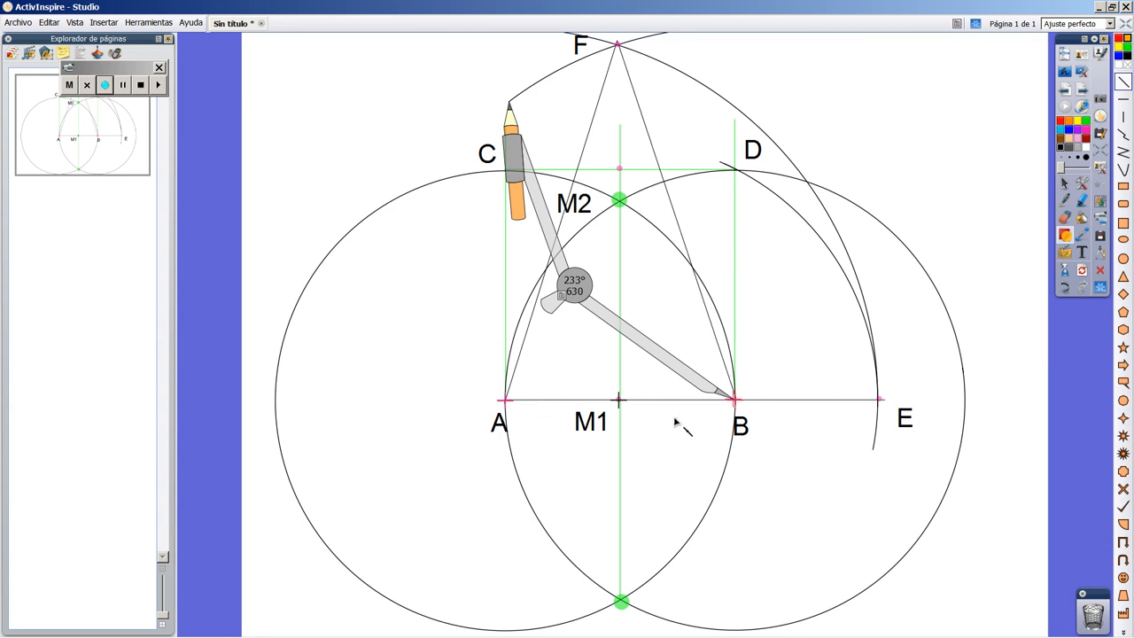
pyautogui.moveTo(815, 193)
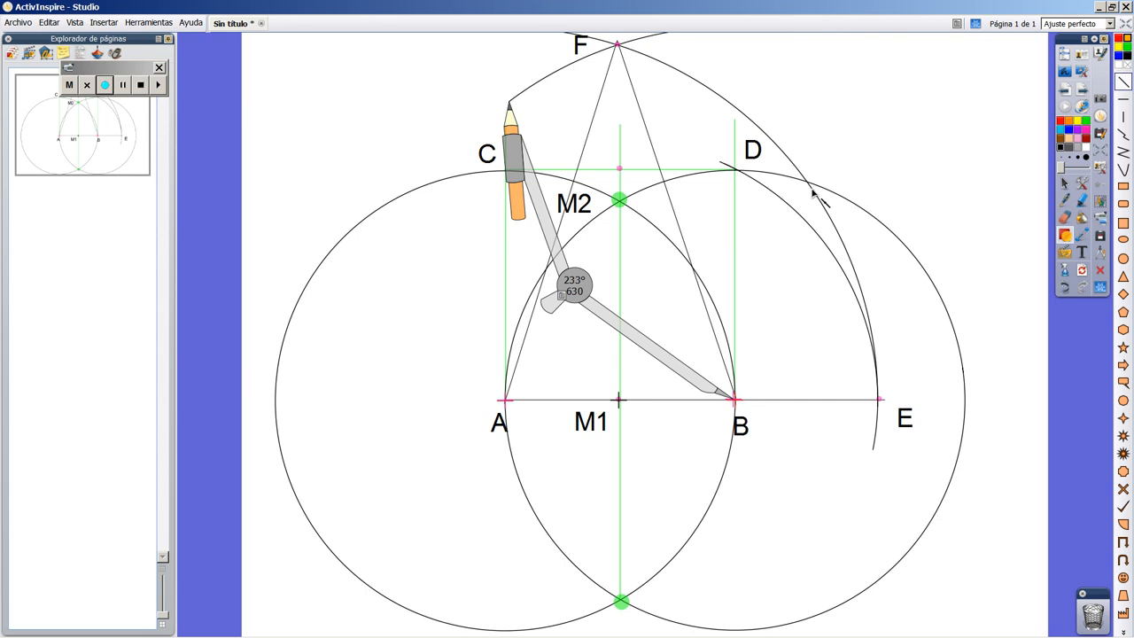